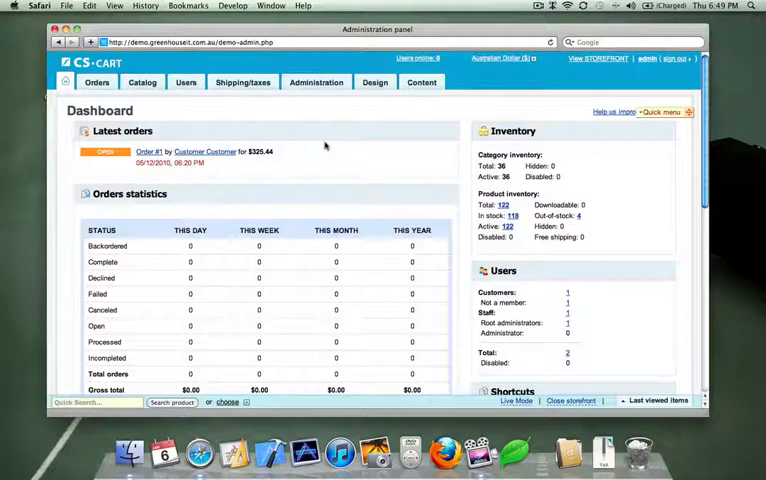
pyautogui.moveTo(590, 284)
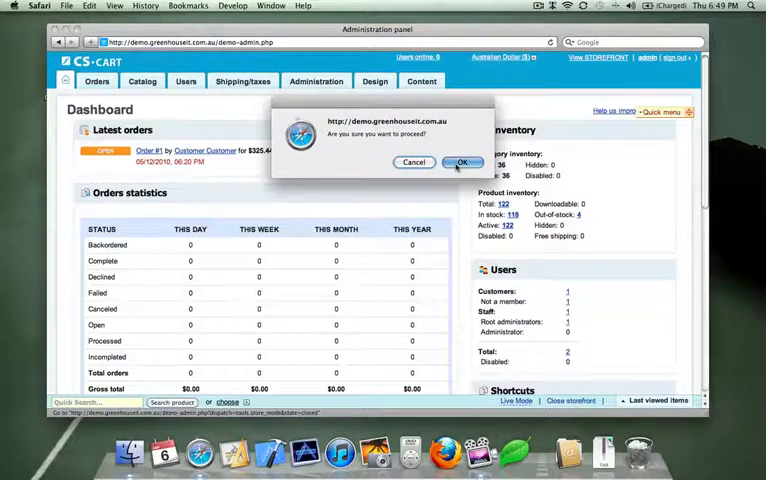
# Step: Confirm closing the store in the status change dialog
pyautogui.click(462, 162)
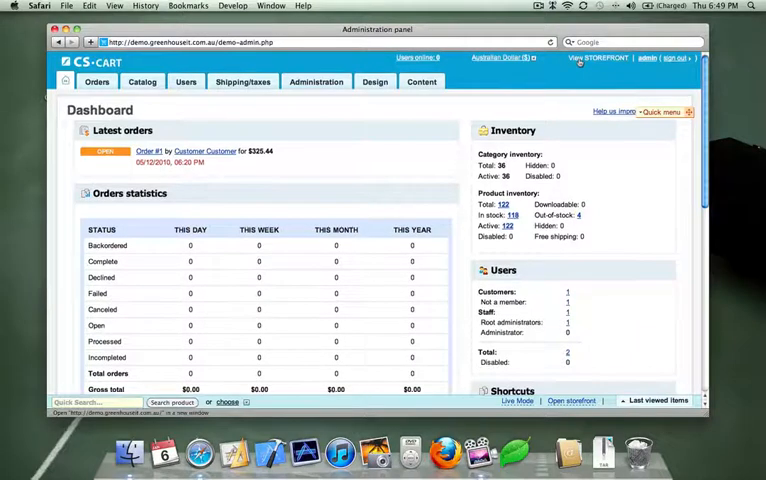
pyautogui.click(596, 56)
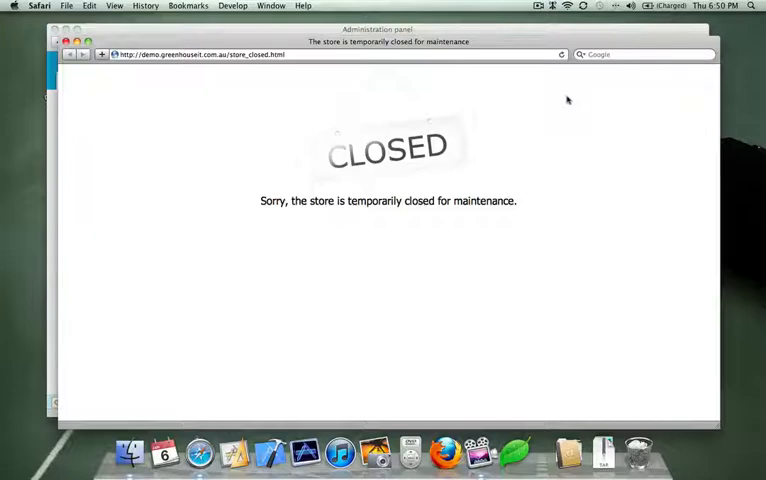
pyautogui.moveTo(550, 100)
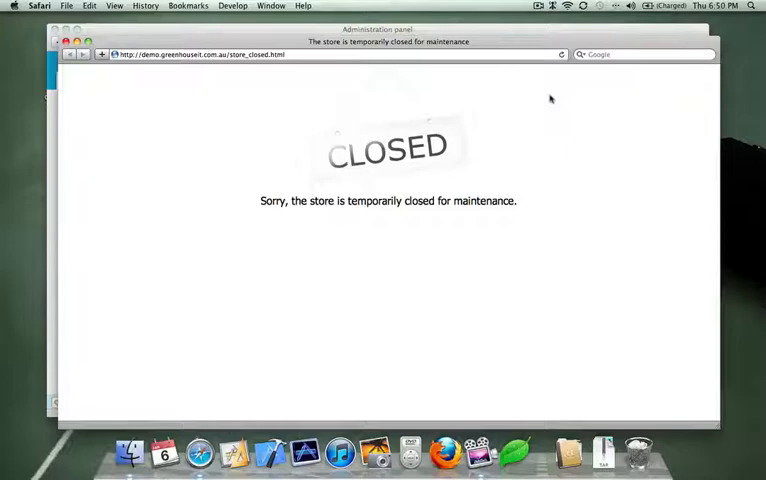
pyautogui.moveTo(494, 104)
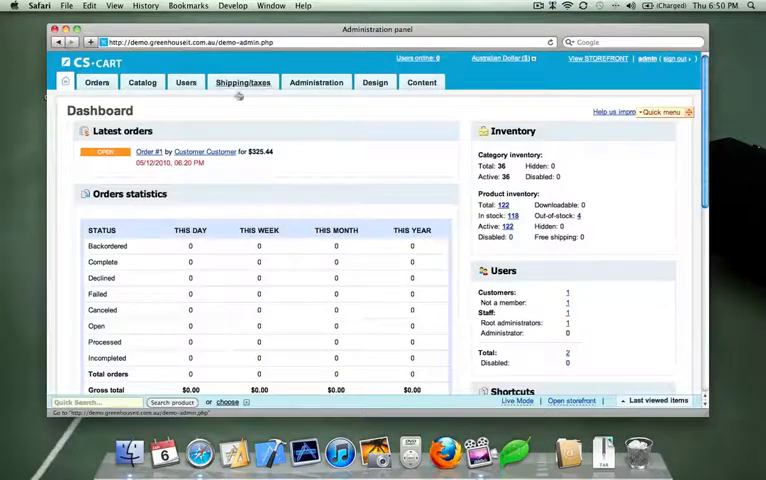
# Step: Reach the General settings page under Administration > Settings
pyautogui.click(316, 82)
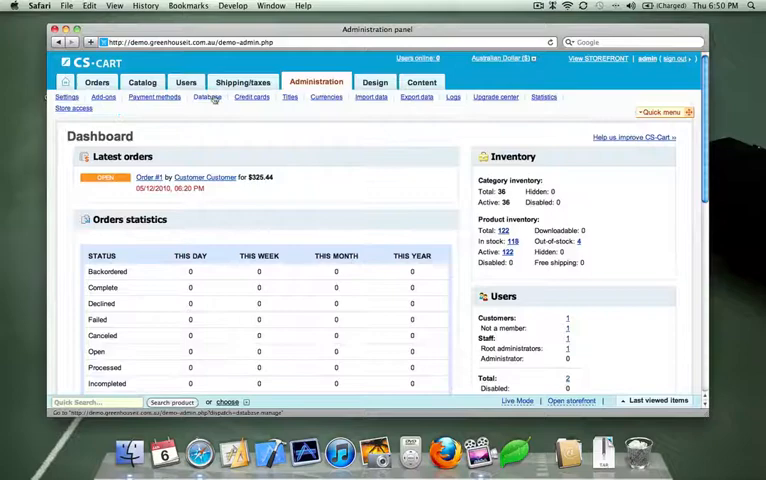
pyautogui.click(66, 96)
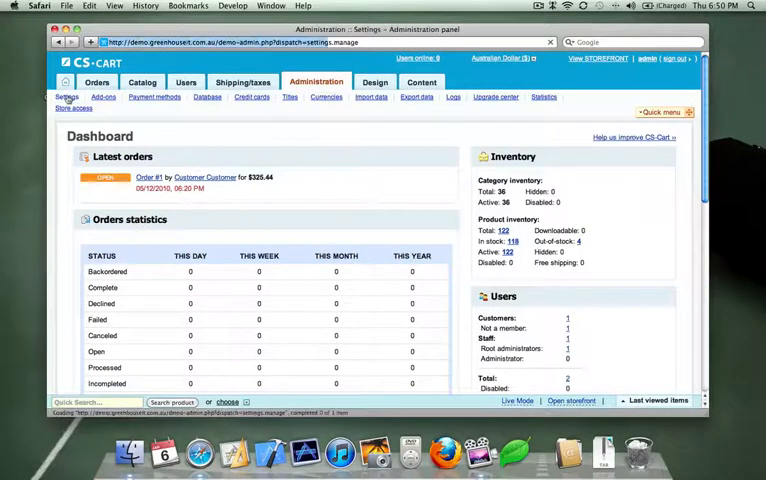
pyautogui.click(68, 96)
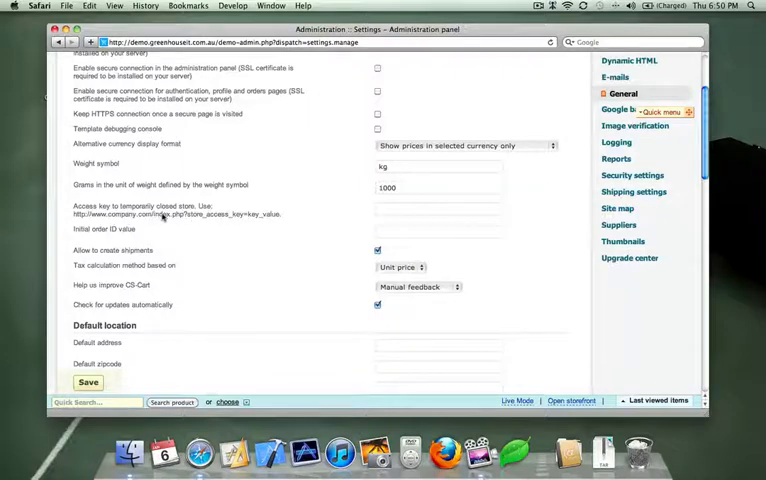
pyautogui.moveTo(260, 214)
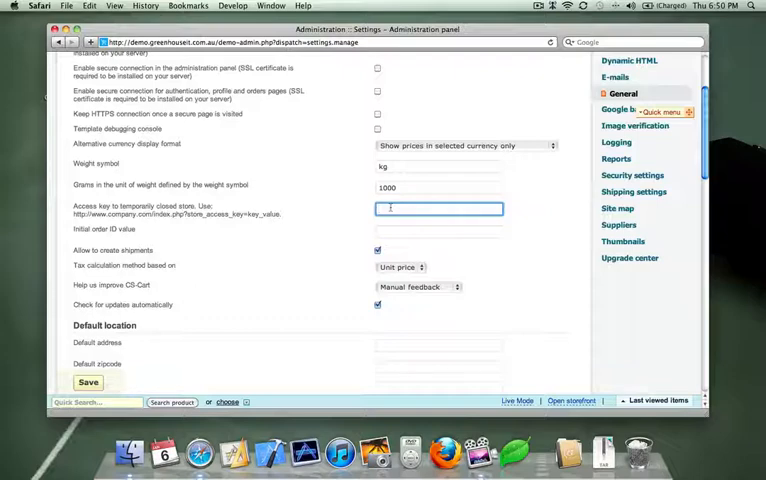
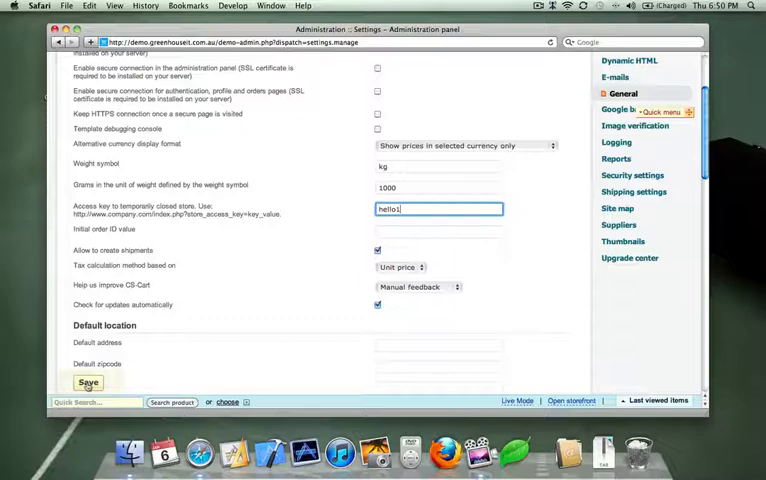
pyautogui.click(88, 384)
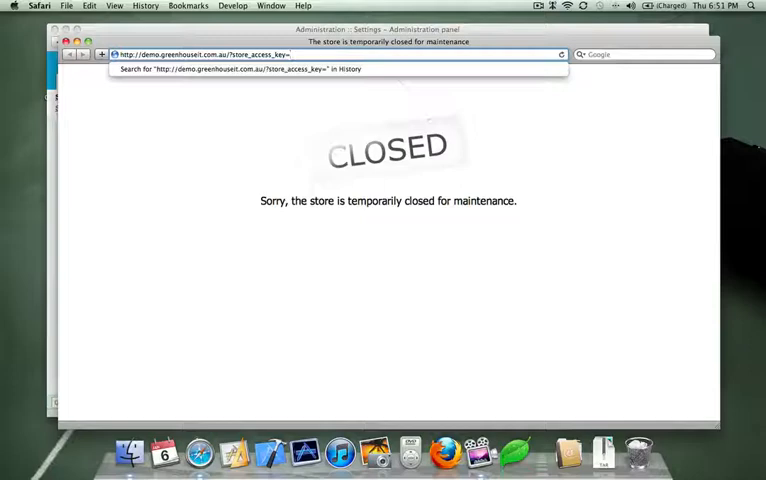
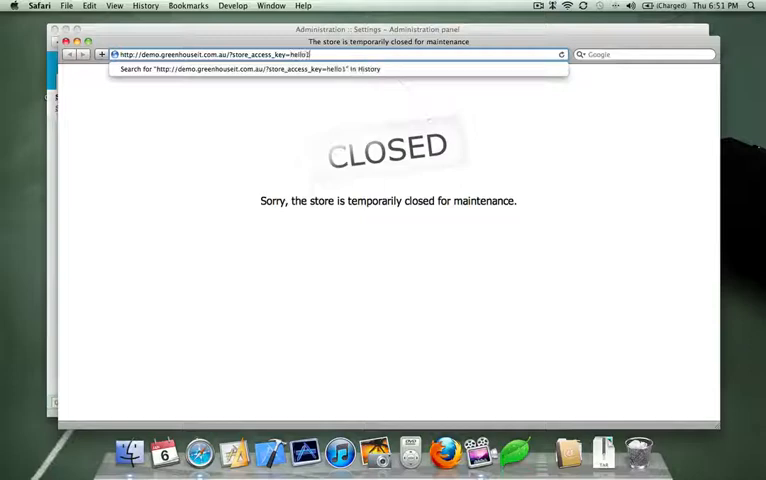
pyautogui.press('Return')
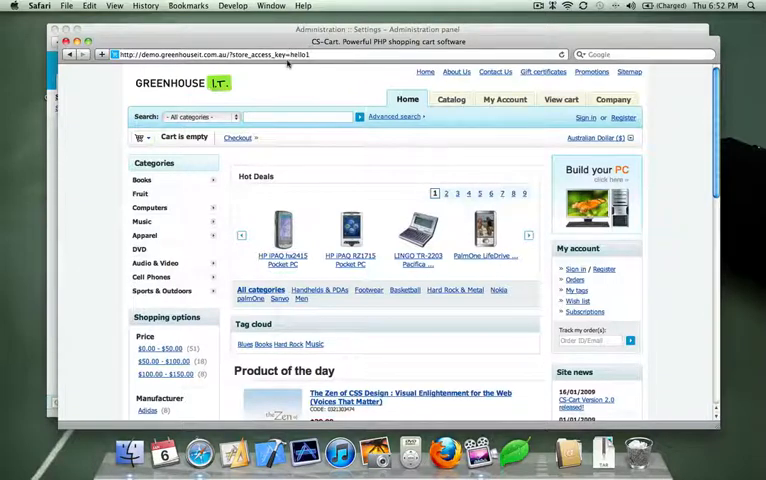
pyautogui.moveTo(296, 70)
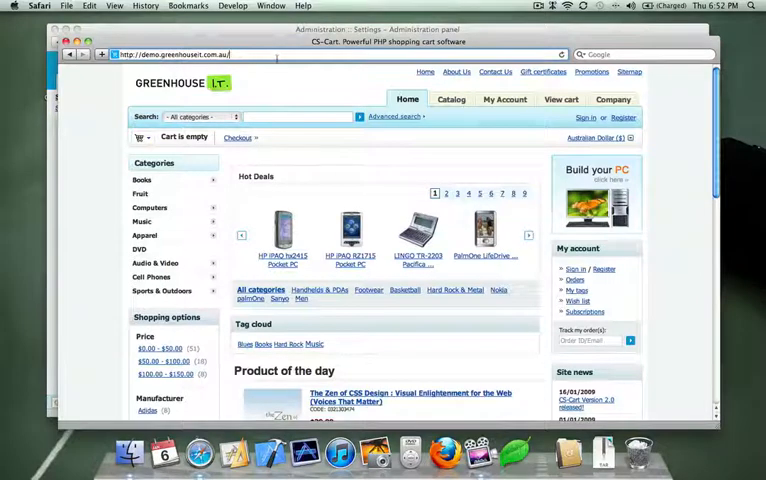
pyautogui.moveTo(200, 54)
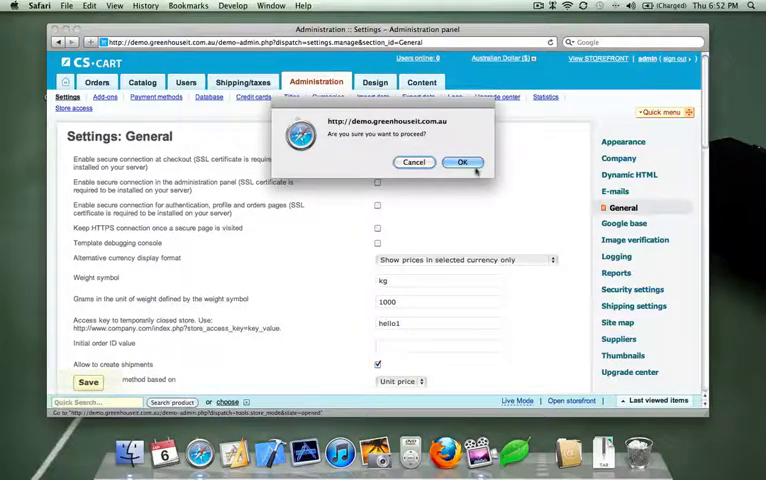
# Step: Confirm reopening the store in the status change dialog
pyautogui.click(464, 162)
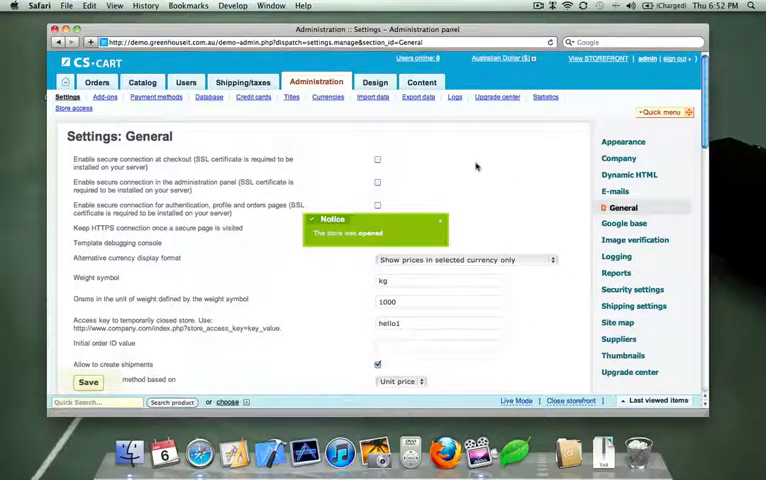